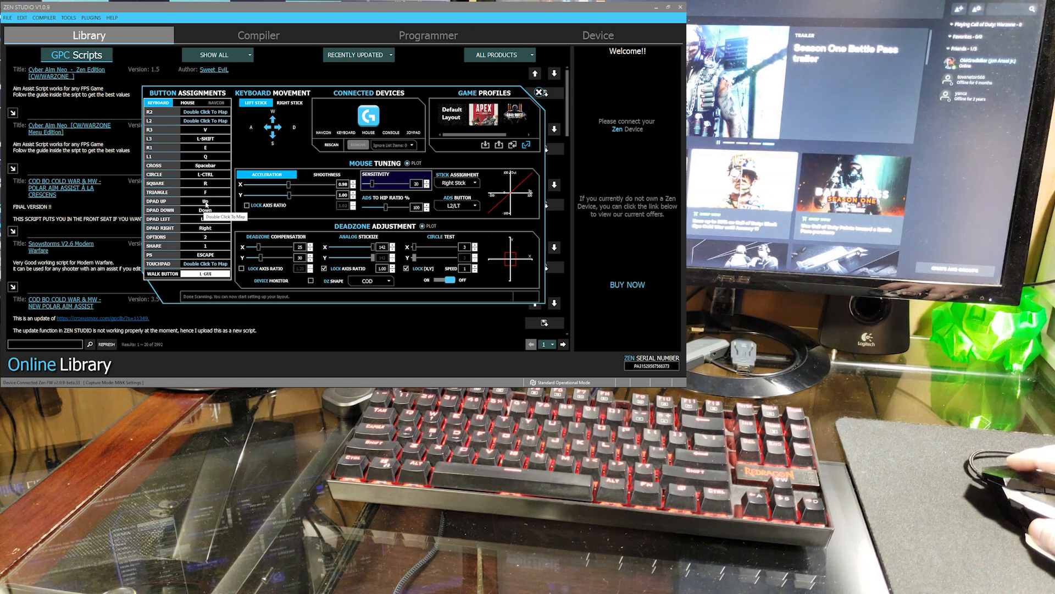
Step: Assign the D-pad down row to its arrow key in the Keyboard assignments
double_click(204, 201)
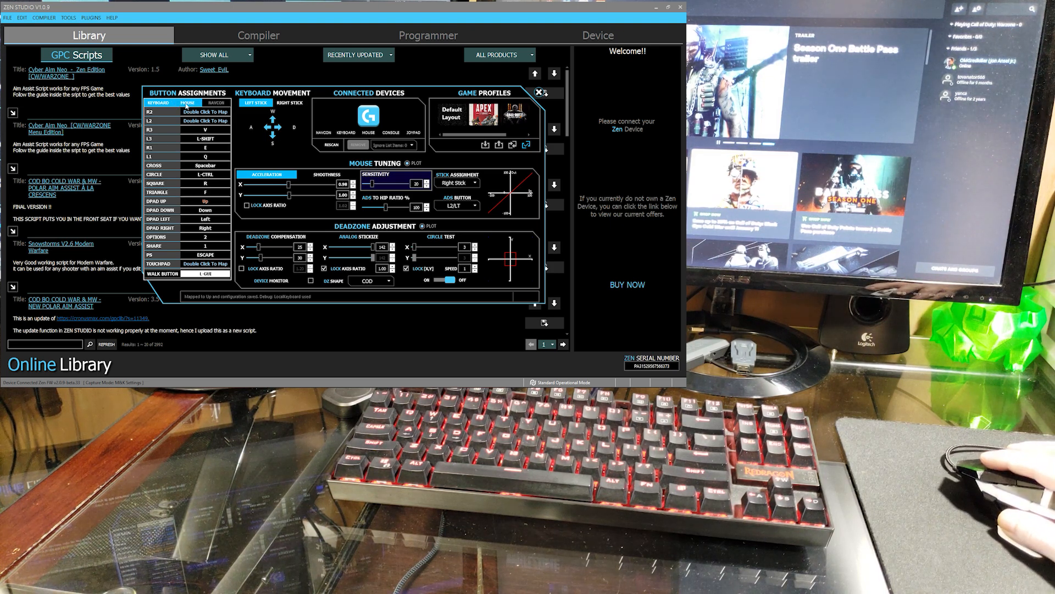
Step: Switch Button Assignments to the Mouse layout for mapping mouse buttons
left_click(185, 103)
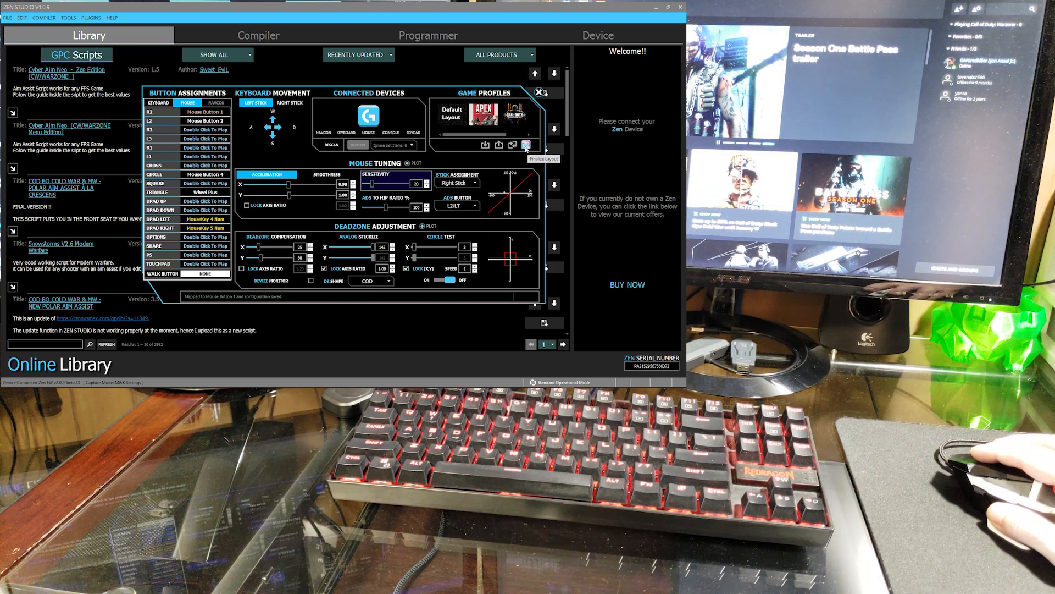
Step: Finalize the layout onto the Cronus Zen and dismiss the keyboard/mouse overlay
left_click(525, 145)
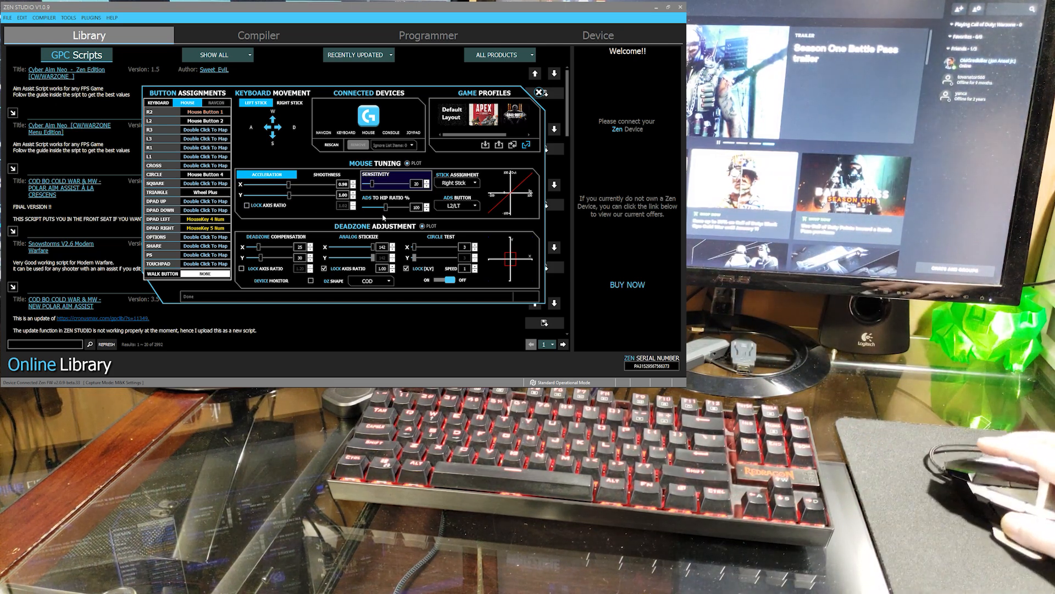
left_click(539, 92)
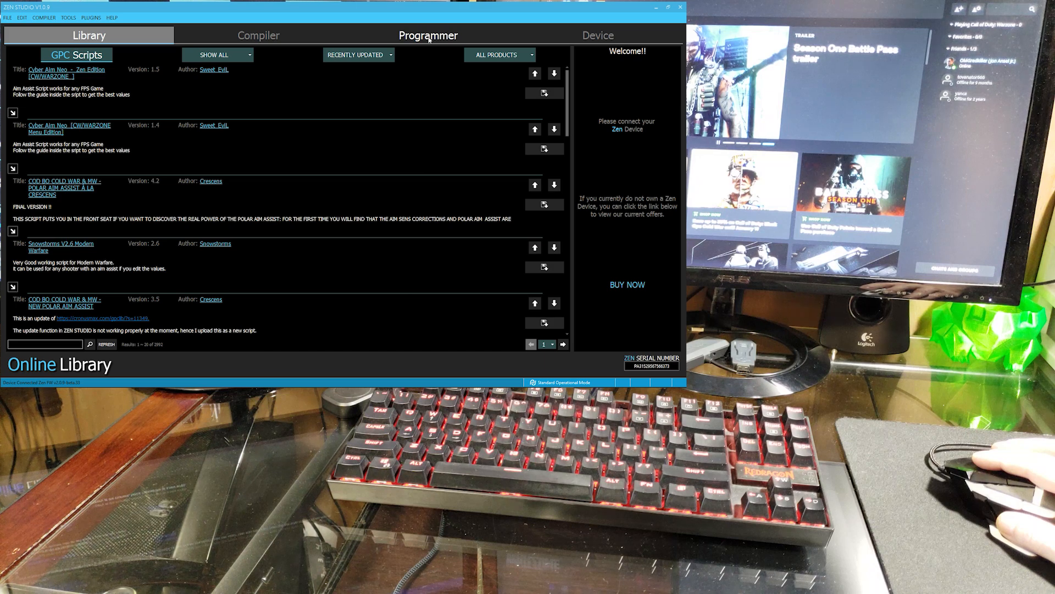
Step: Show the Cronus Zen Gamepacks list and scroll down to the Call of Duty titles
left_click(427, 36)
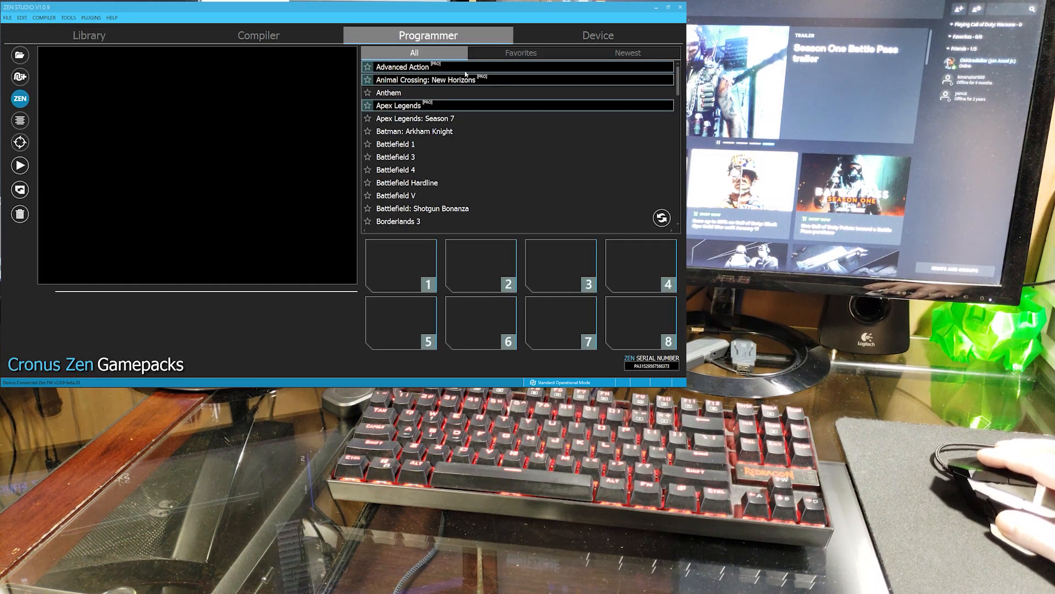
scroll("down", 3)
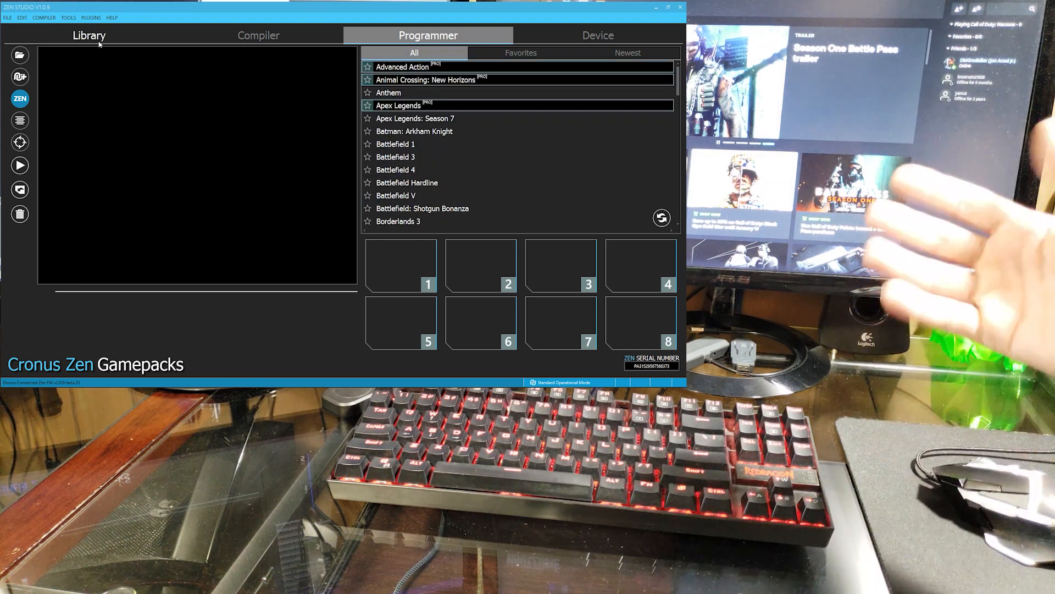
scroll("down", 3)
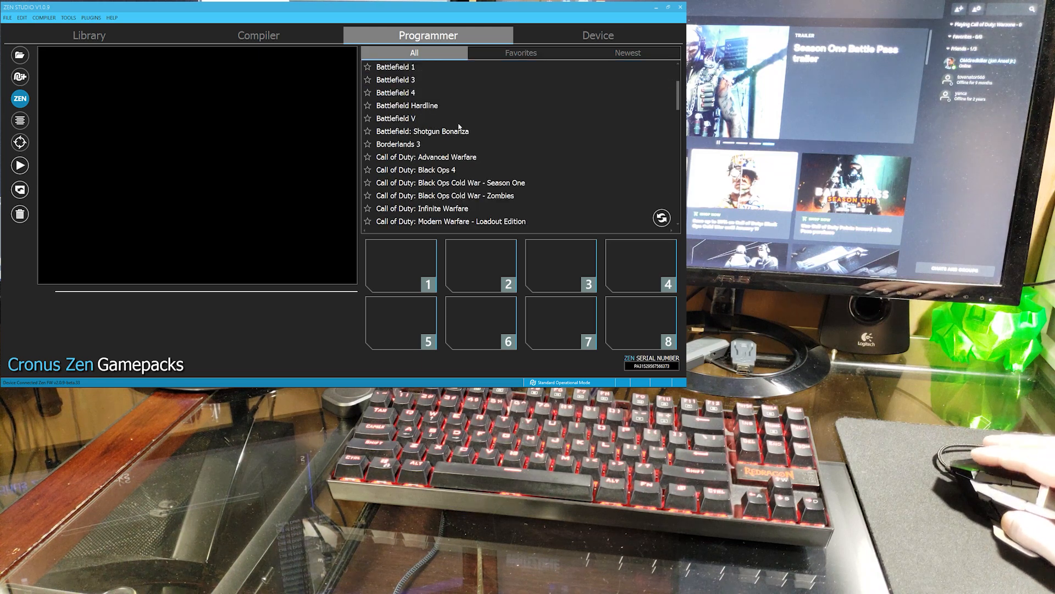